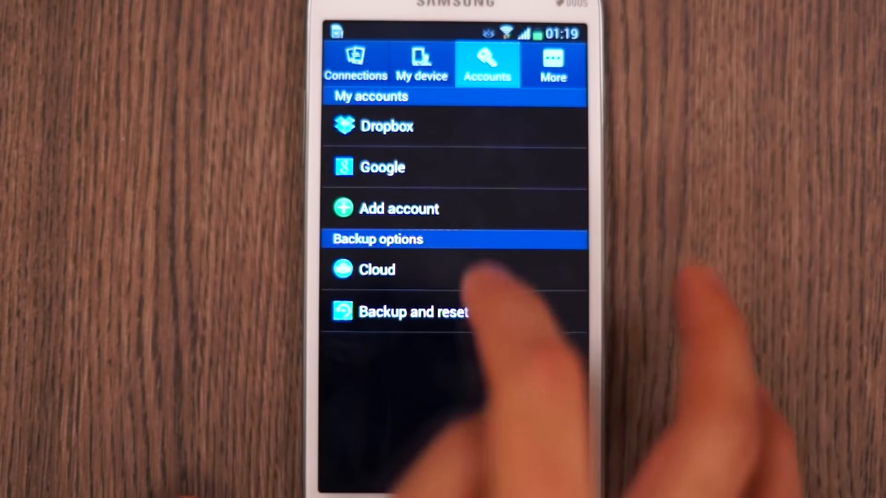
View One-handed operation under My device's Input and control, then exit to the home page overview.
{"action": "left_click", "coordinate": [422, 65]}
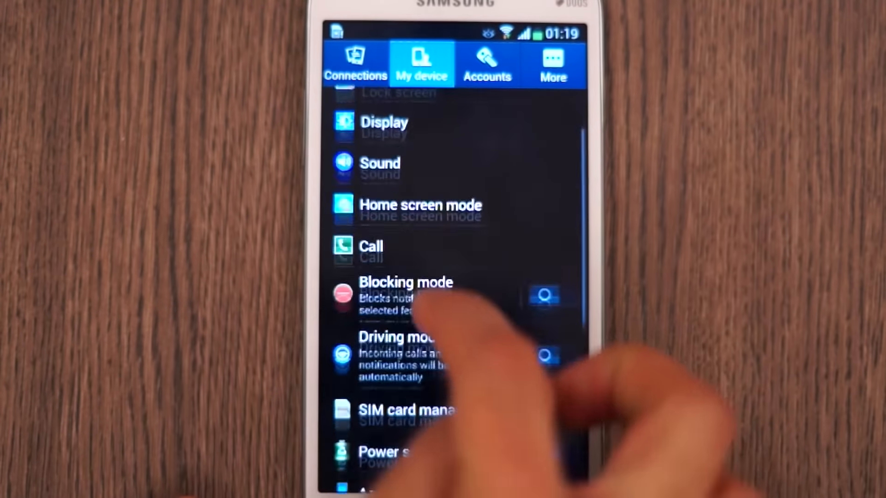
{"action": "scroll", "scroll_direction": "down", "scroll_amount": 3}
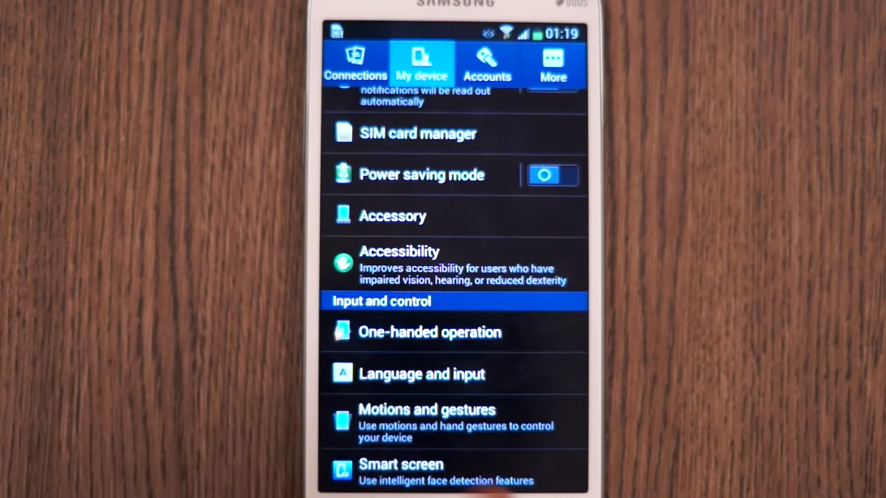
{"action": "left_click", "coordinate": [430, 333]}
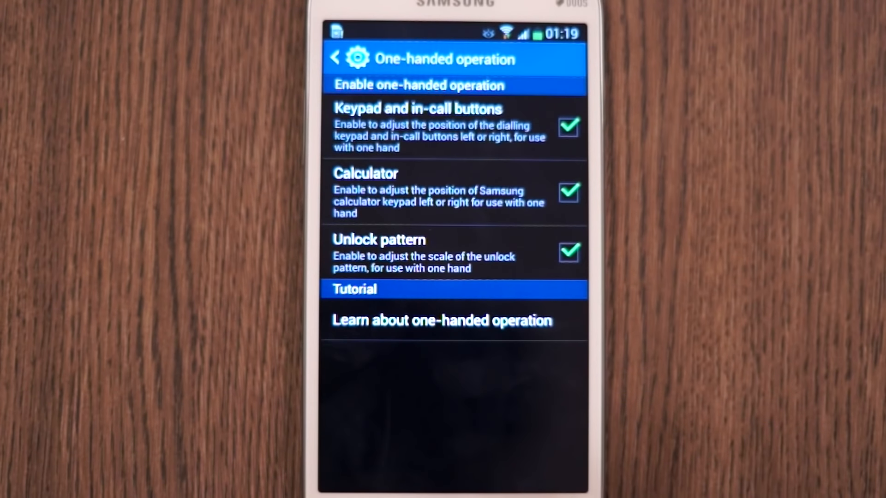
{"action": "left_click", "coordinate": [336, 58]}
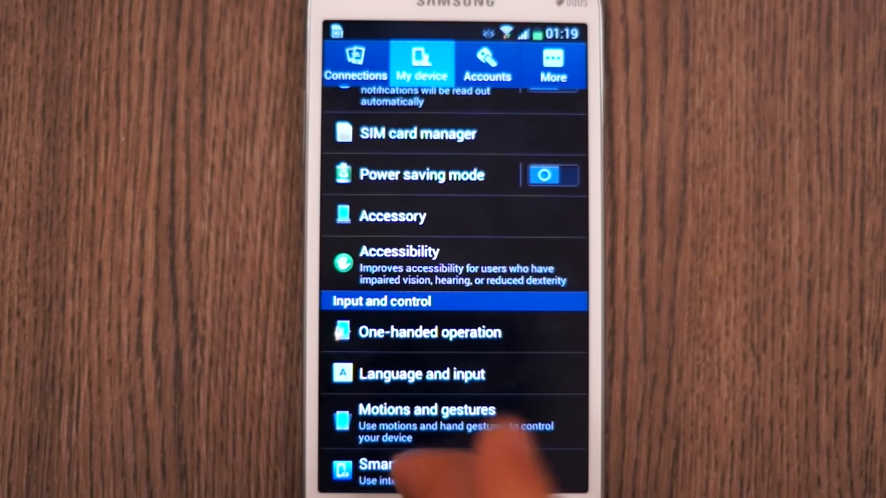
{"action": "left_click", "coordinate": [381, 476]}
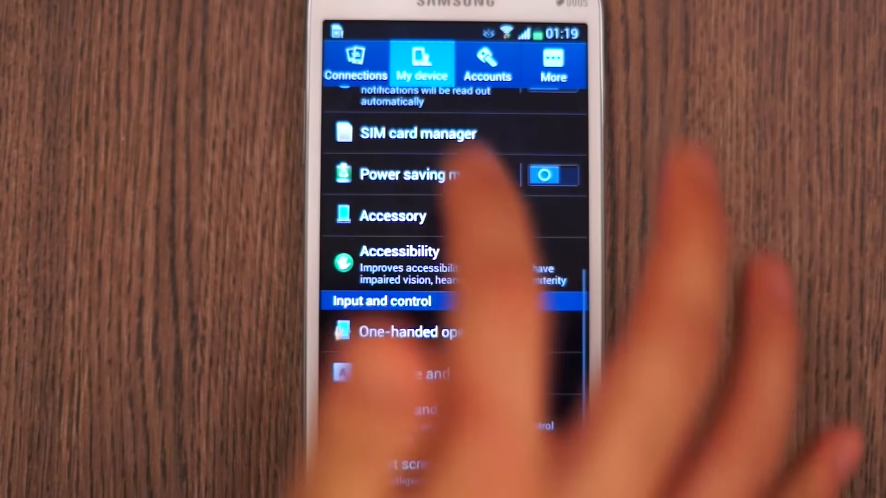
{"action": "left_click", "coordinate": [356, 62]}
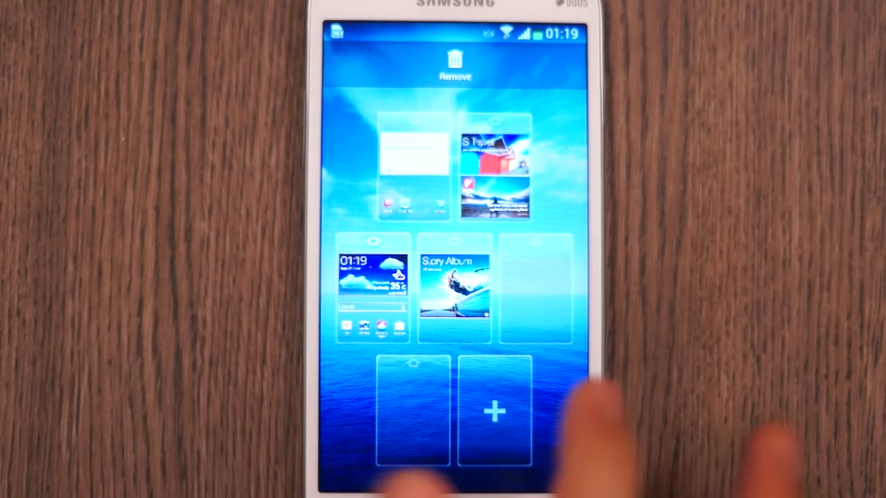
Open the Phone app on its empty call Logs tab.
{"action": "left_click", "coordinate": [488, 411]}
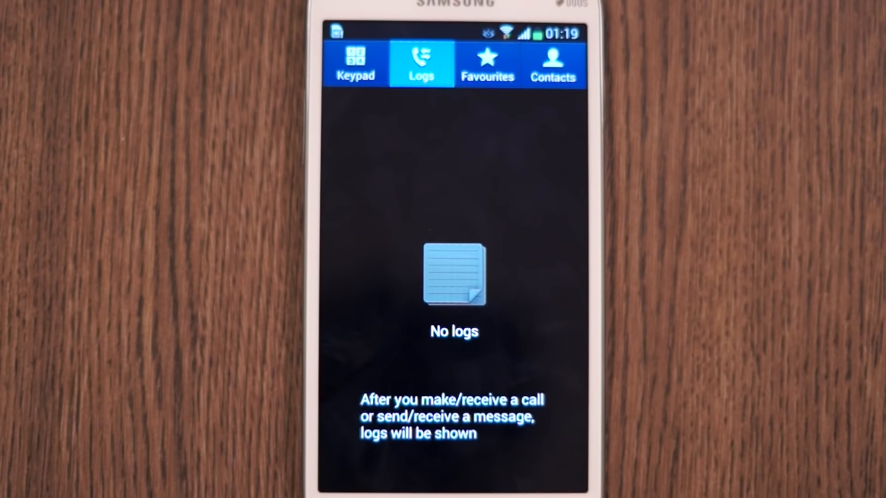
Load the igyaan.in homepage in the Internet browser.
{"action": "left_click", "coordinate": [353, 64]}
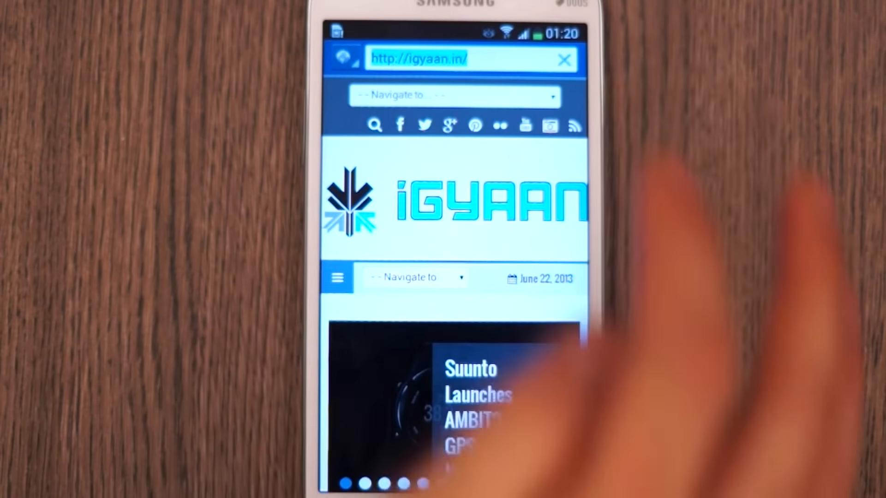
From the address bar keyboard, open keyboard settings and cancel the Portrait keyboard types choice unchanged.
{"action": "left_click", "coordinate": [467, 59]}
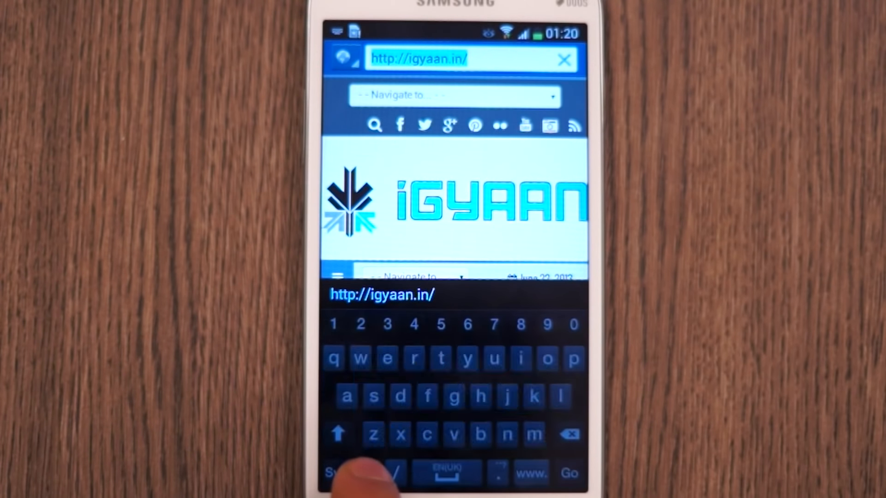
{"action": "left_click", "coordinate": [369, 478]}
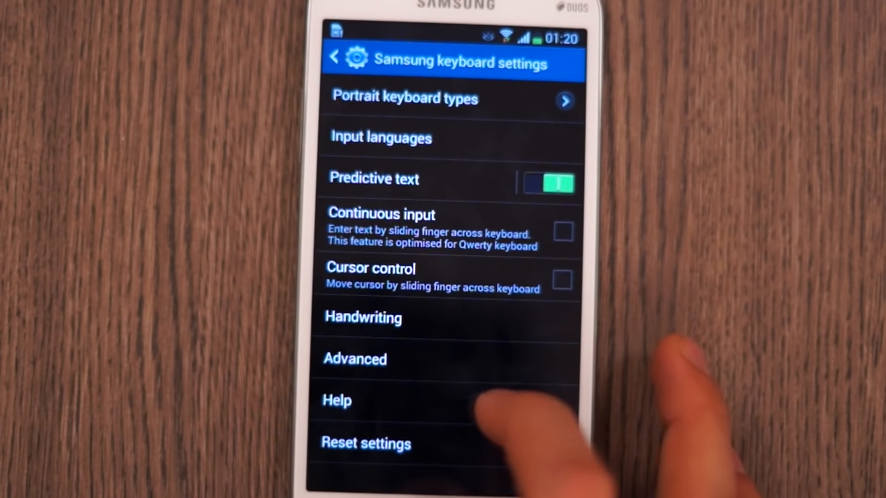
{"action": "left_click", "coordinate": [404, 98]}
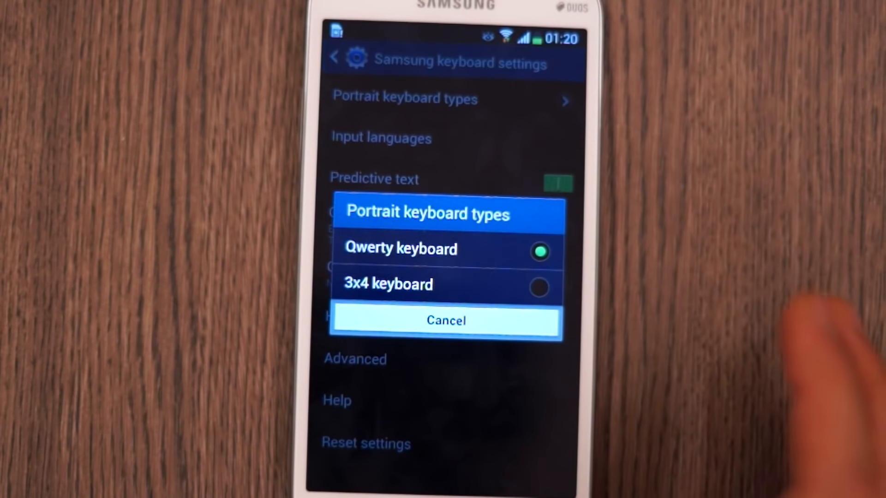
{"action": "left_click", "coordinate": [446, 321]}
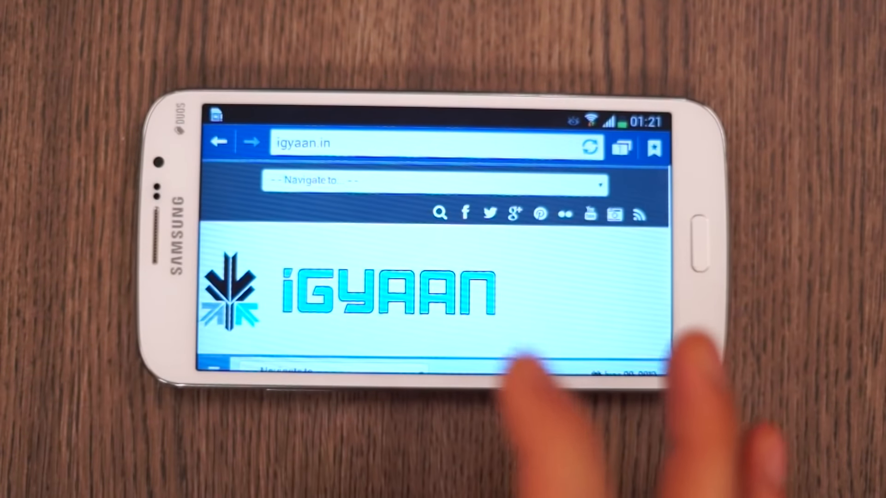
{"action": "scroll", "scroll_direction": "down", "scroll_amount": 3}
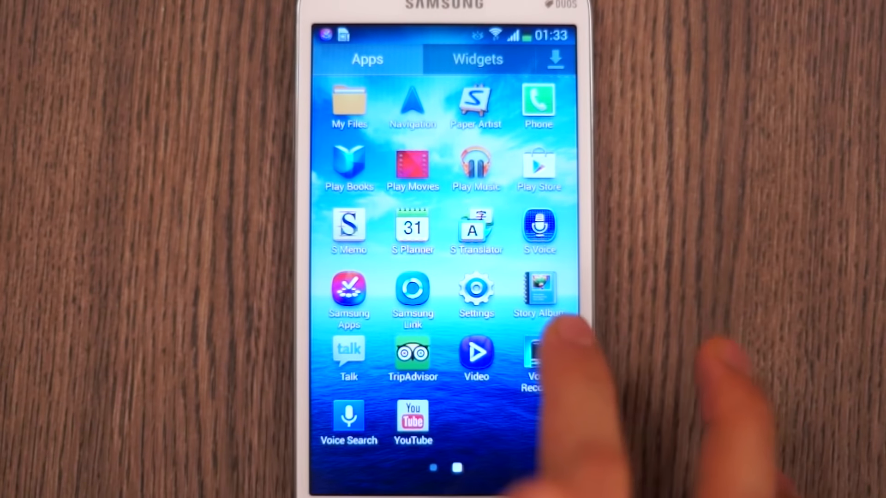
Go to the second Apps page and launch S Memo, showing the 'B N' note.
{"action": "left_click", "coordinate": [475, 100]}
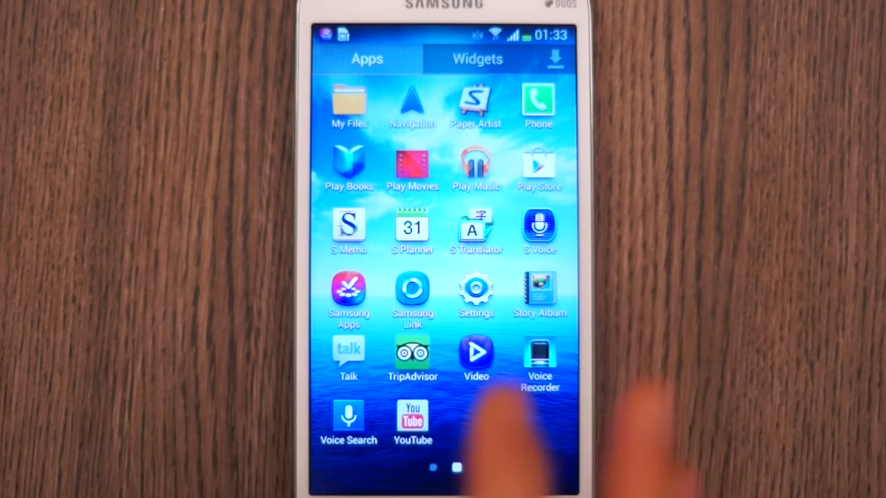
{"action": "left_click", "coordinate": [349, 226]}
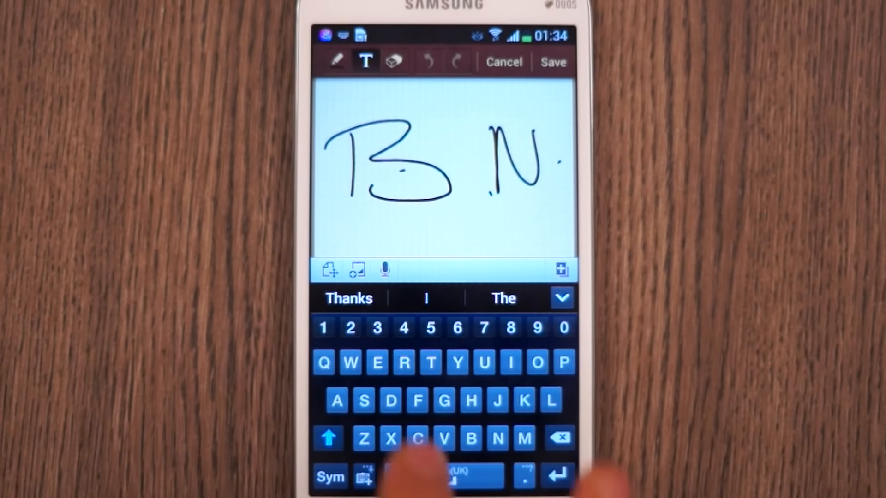
Type 'This is good' beneath the handwritten 'B N' in the note.
{"action": "type", "text": "This is good"}
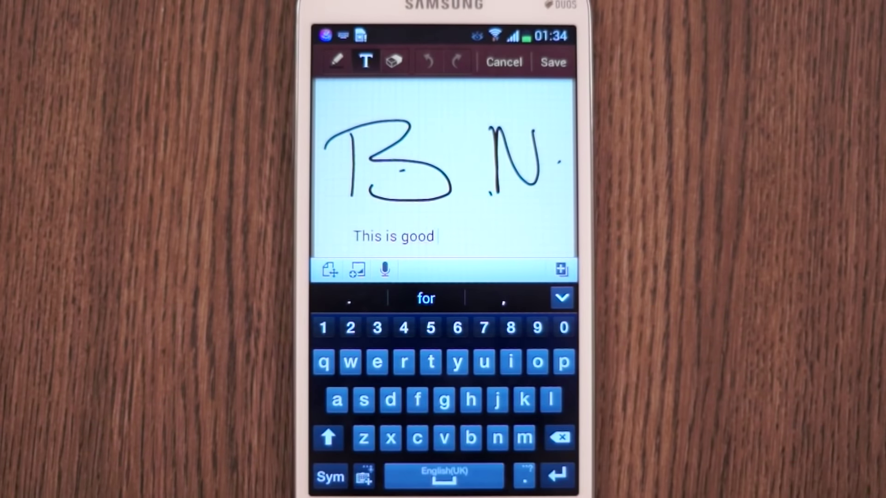
{"action": "left_click", "coordinate": [365, 488]}
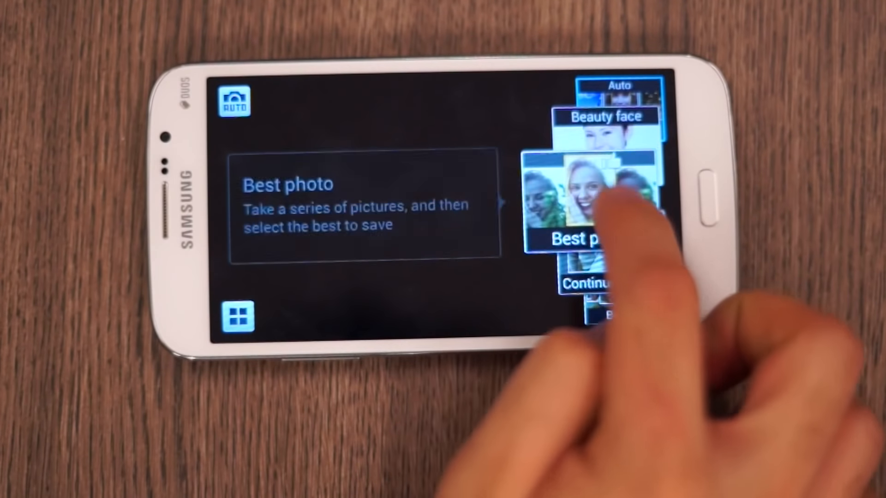
Scroll through the camera modes Auto, Beauty face, Best photo and Continuous.
{"action": "scroll", "scroll_direction": "down", "scroll_amount": 3}
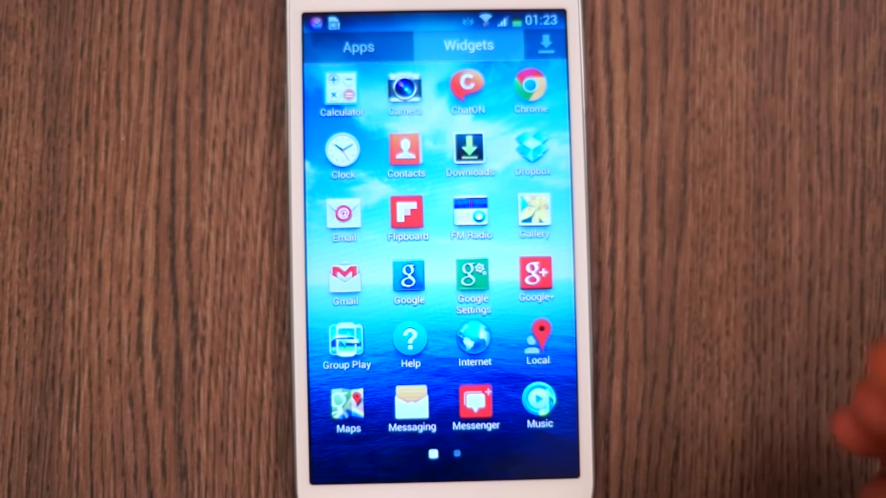
Launch Flipboard and reach its Content page of accounts and topics.
{"action": "left_click", "coordinate": [467, 46]}
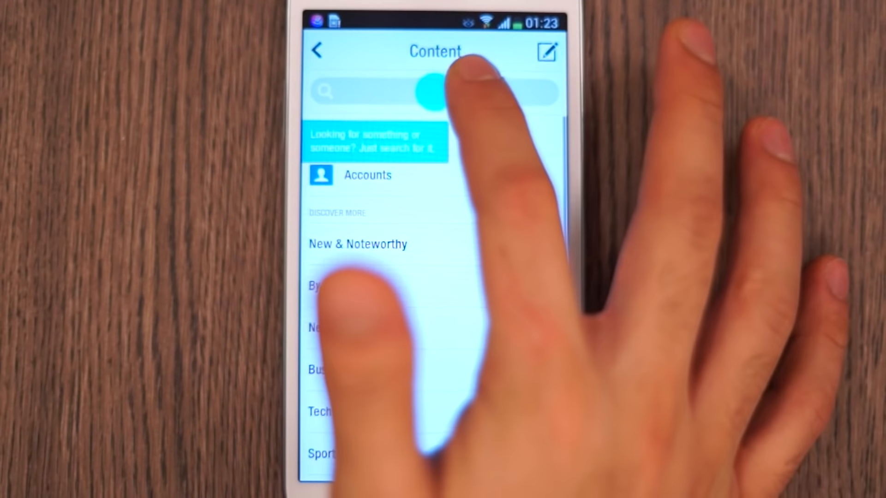
Search Flipboard for 'igyaan' and pick the igyaan.in suggestion.
{"action": "left_click", "coordinate": [428, 90]}
{"action": "type", "text": "igyaa"}
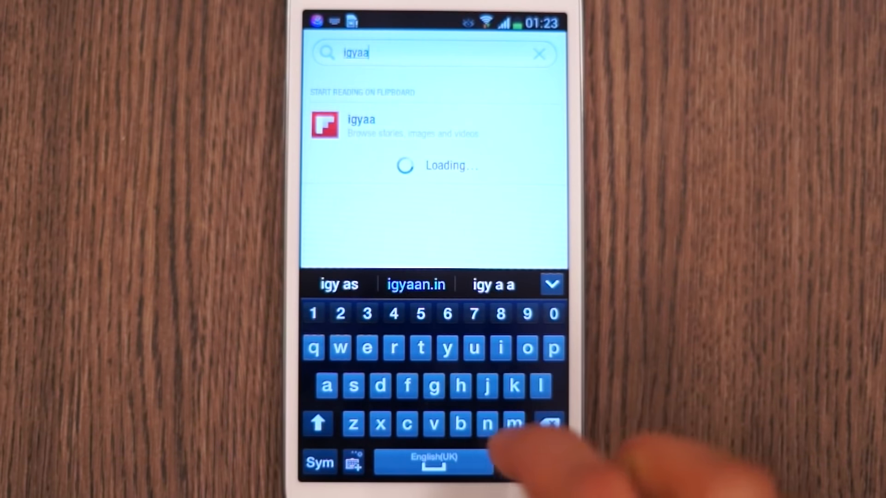
{"action": "left_click", "coordinate": [415, 284]}
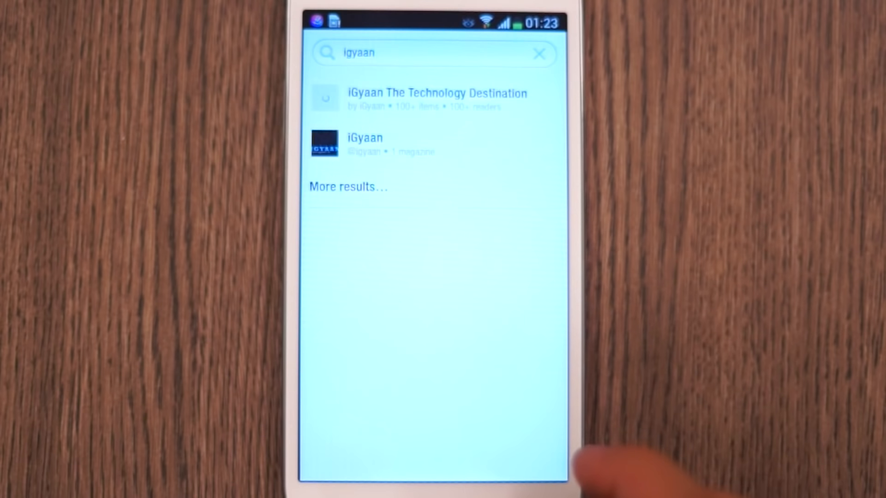
{"action": "left_click", "coordinate": [435, 94]}
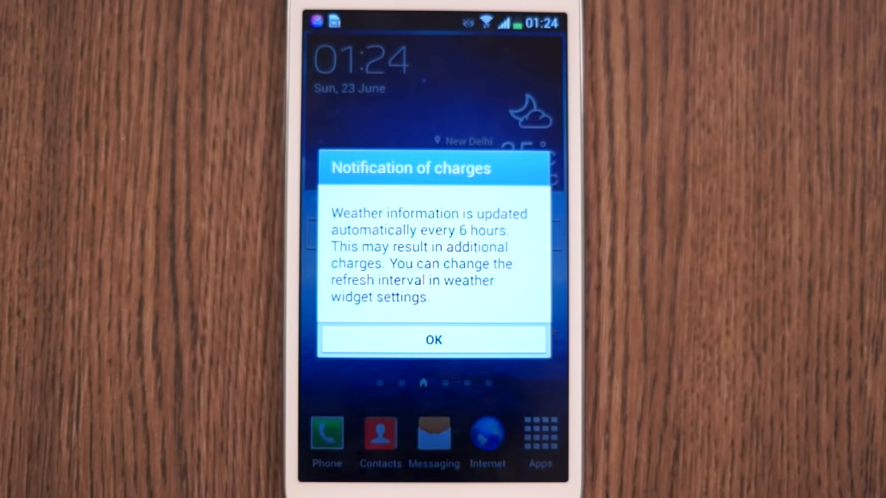
Accept the weather and S Travel data-charge notices.
{"action": "left_click", "coordinate": [433, 340]}
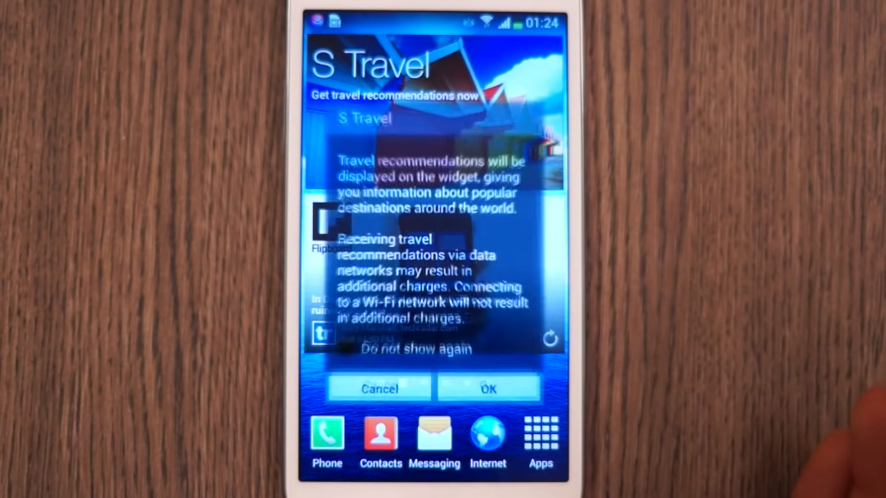
{"action": "left_click", "coordinate": [488, 389]}
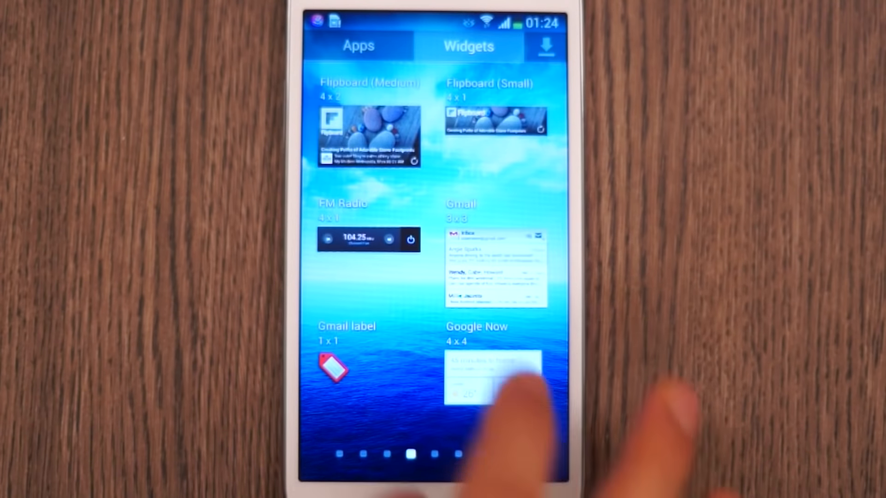
Launch YouTube from the Apps list in the app drawer.
{"action": "left_click", "coordinate": [361, 46]}
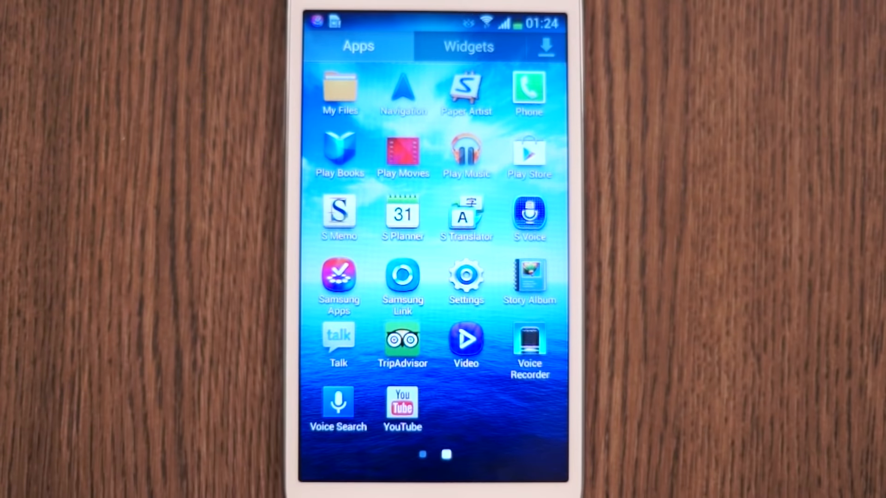
{"action": "left_click", "coordinate": [402, 402]}
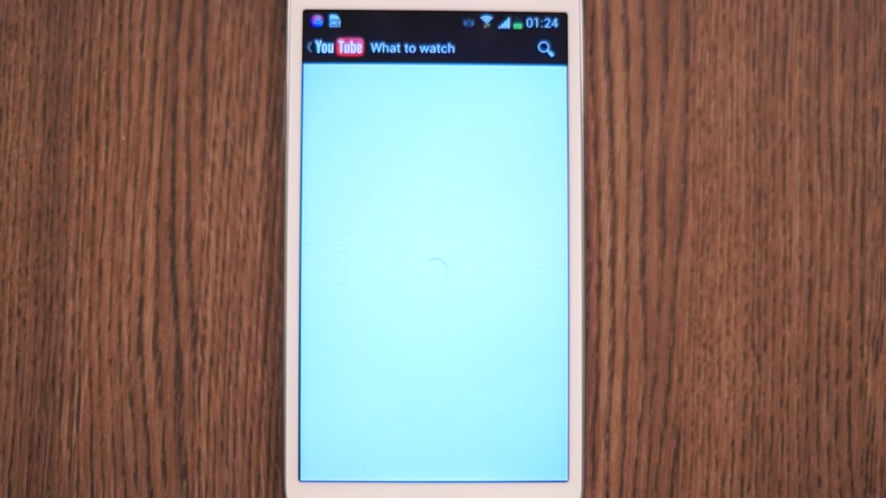